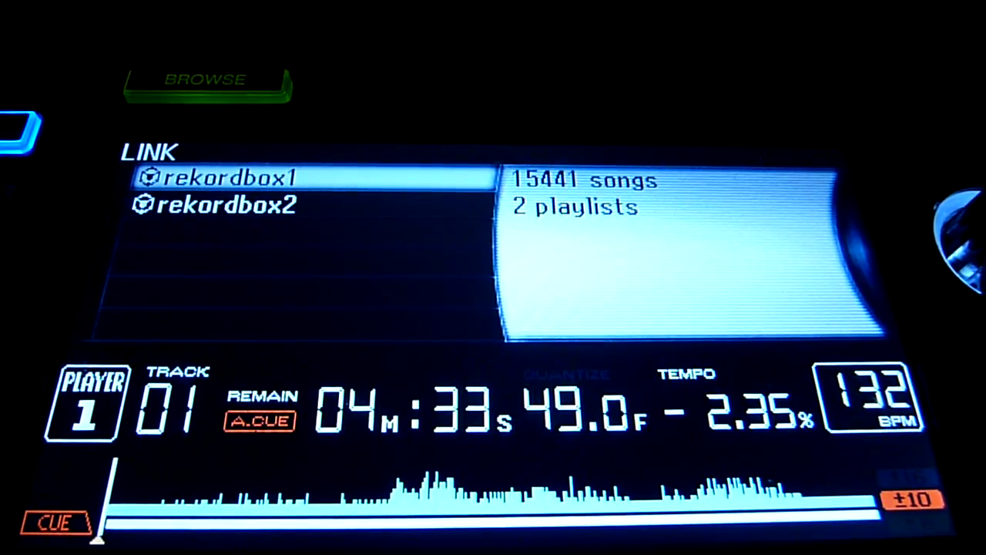
# Step: Browse the rekordbox2 library's full category list on the CDJ-2000, then leave it
pyautogui.click(228, 205)
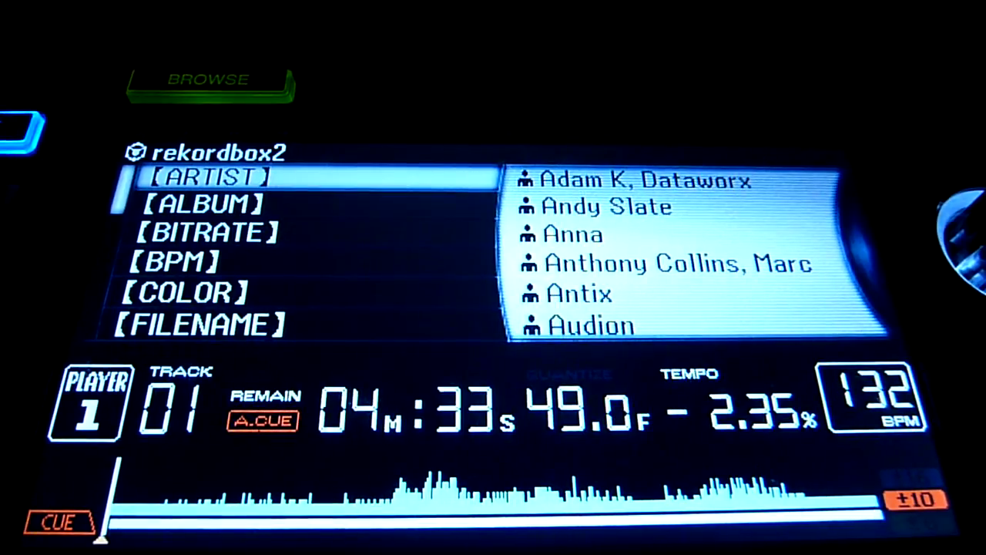
pyautogui.scroll(-3)
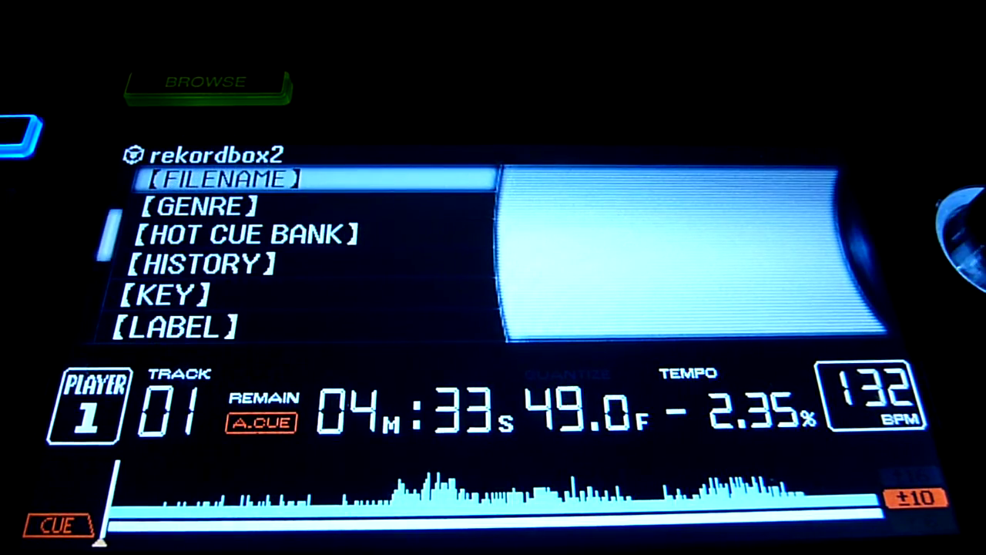
pyautogui.click(207, 80)
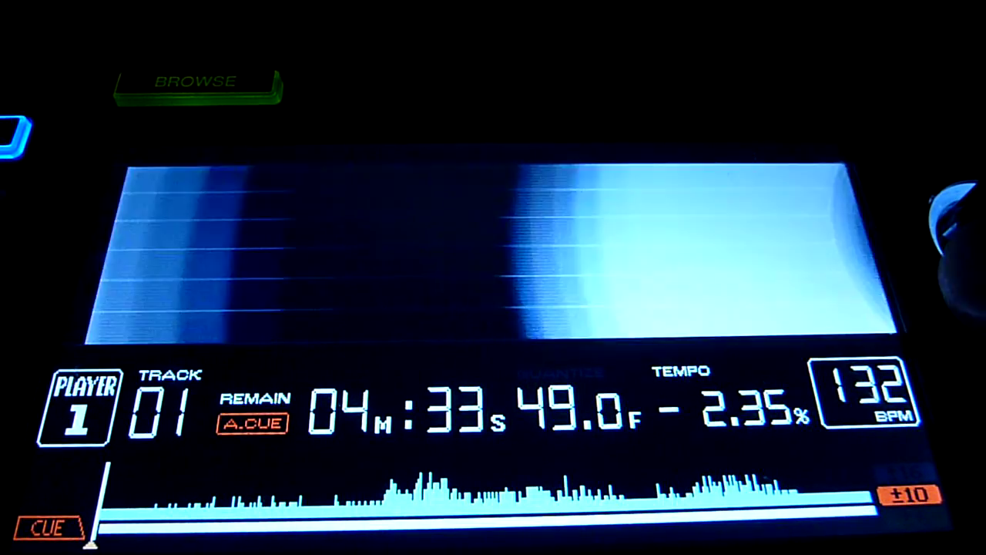
# Step: Browse the rekordbox1 library's shorter category list: artist, album, track, playlist, history, search
pyautogui.click(197, 85)
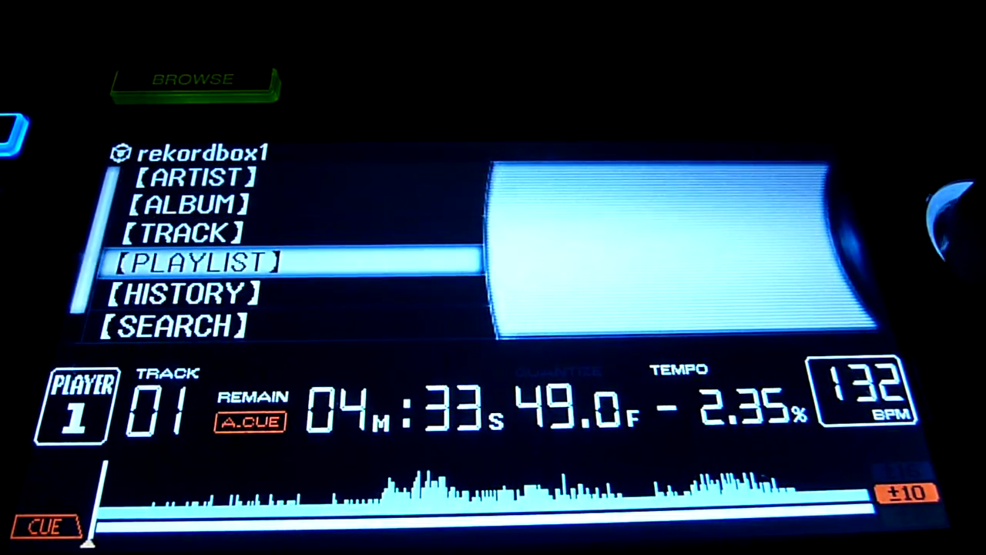
pyautogui.scroll(-3)
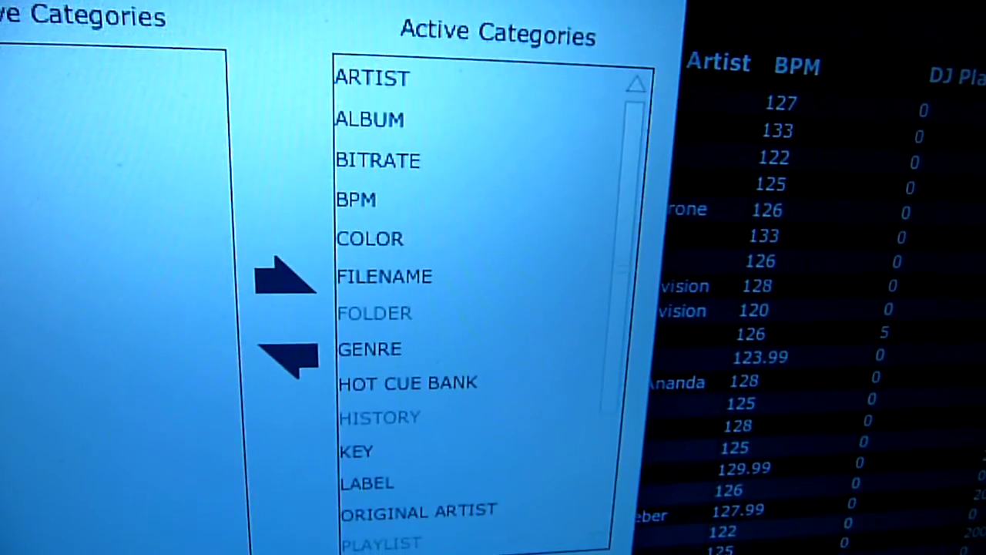
# Step: Move BPM from the Active Categories list to Inactive Categories
pyautogui.scroll(-3)
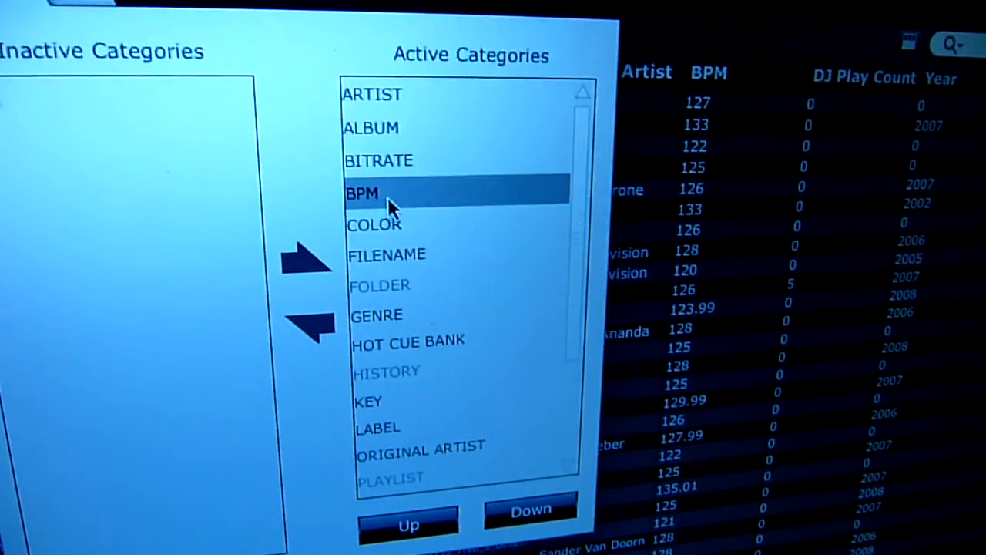
pyautogui.click(308, 324)
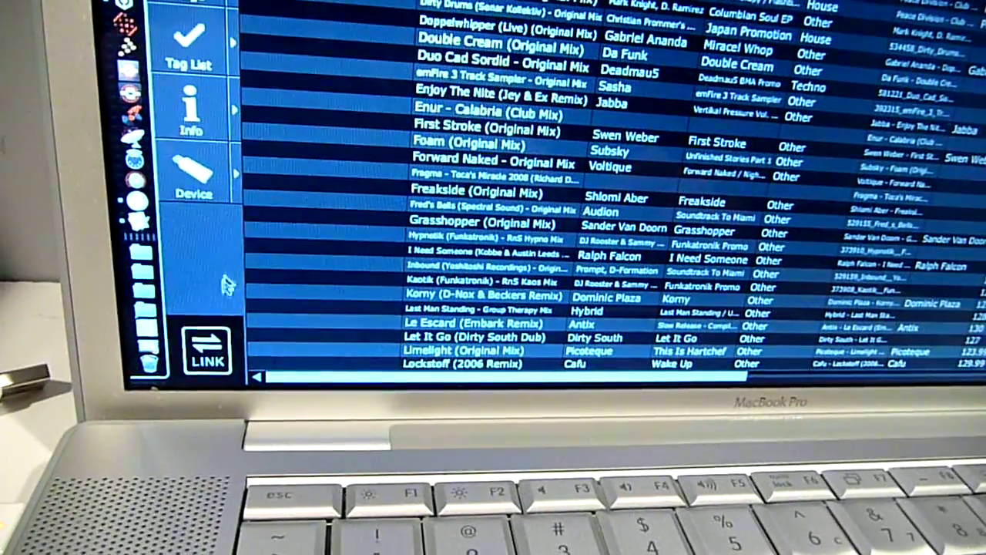
# Step: Reconnect rekordbox's LINK to the CDJ players after closing Preferences
pyautogui.click(208, 351)
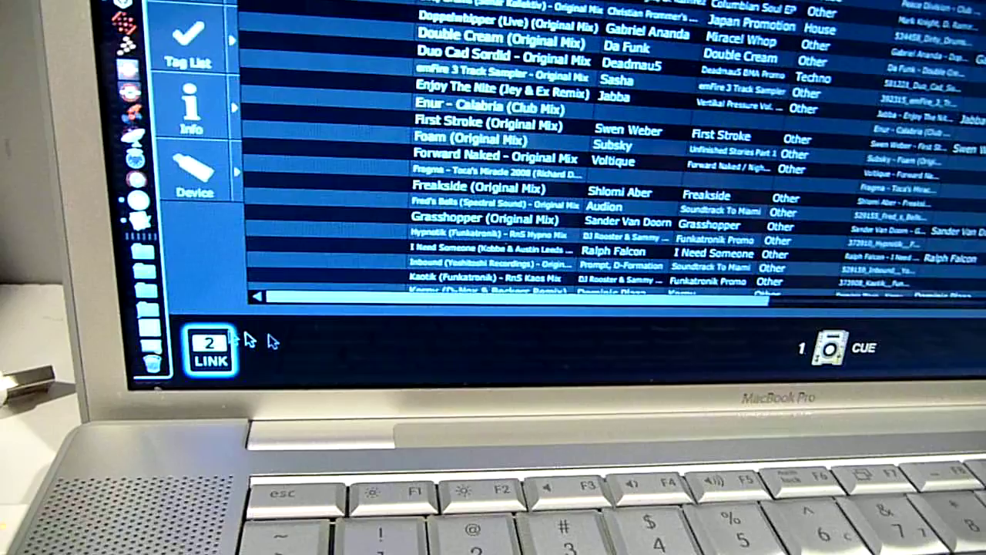